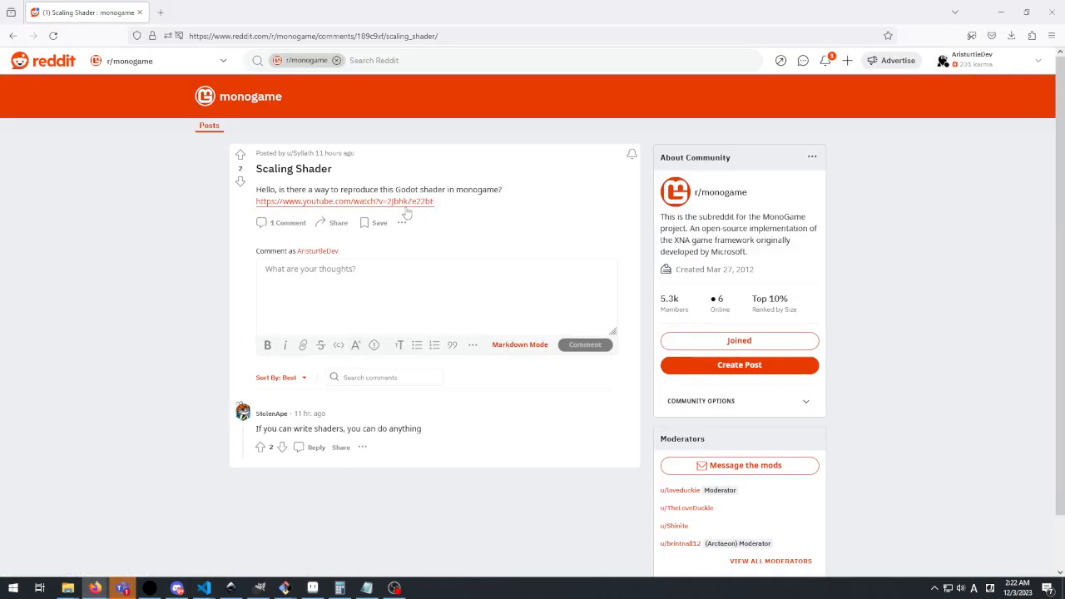
Step: Open the post's Godot pixel-art scaling YouTube link in a new tab and switch to it
right_click(345, 201)
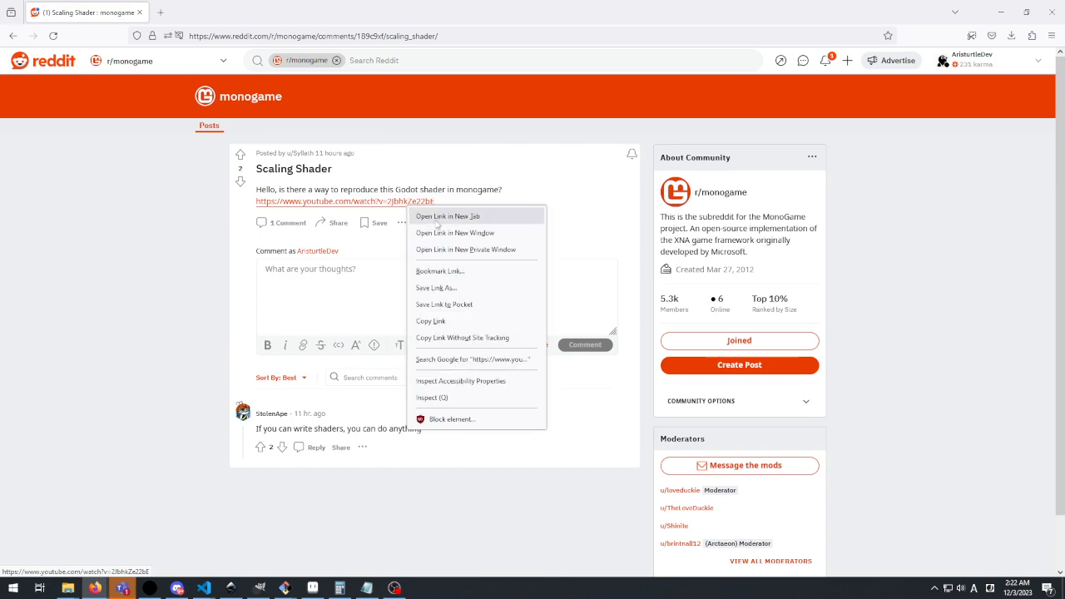
left_click(446, 216)
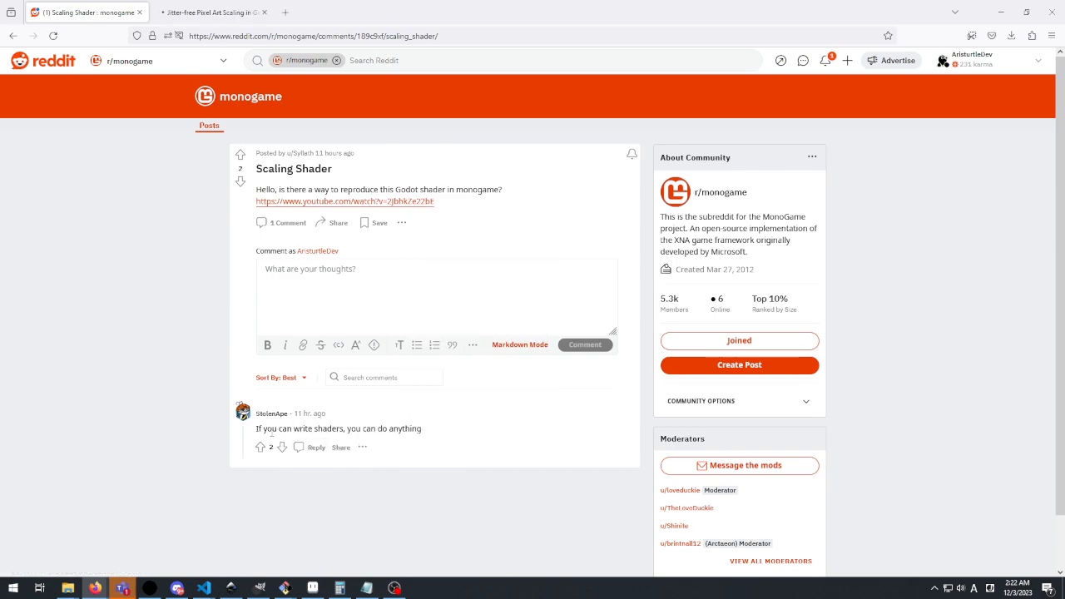
triple_click(337, 429)
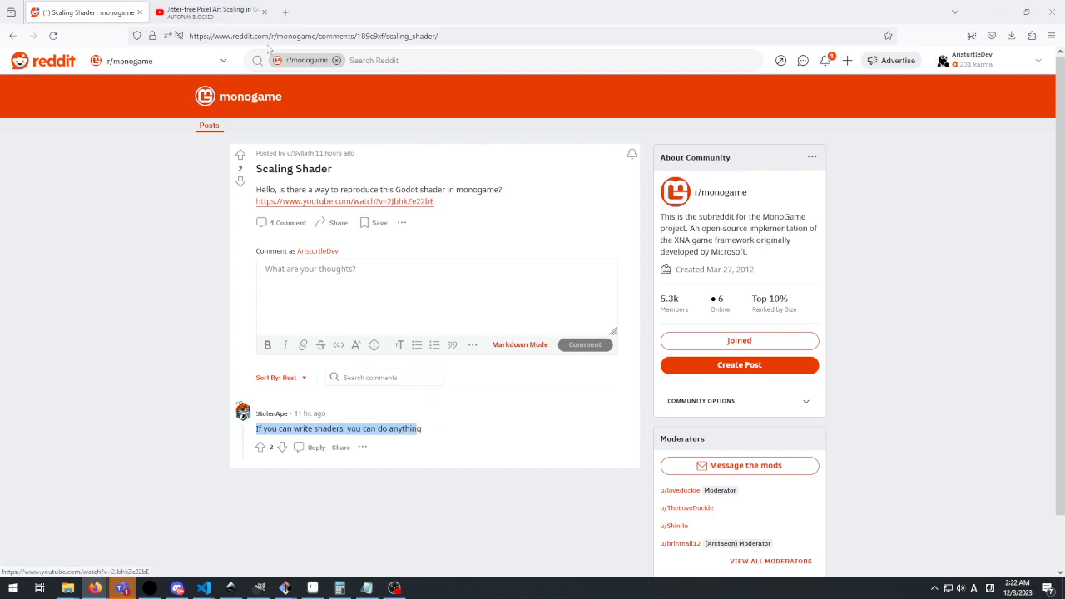
left_click(208, 11)
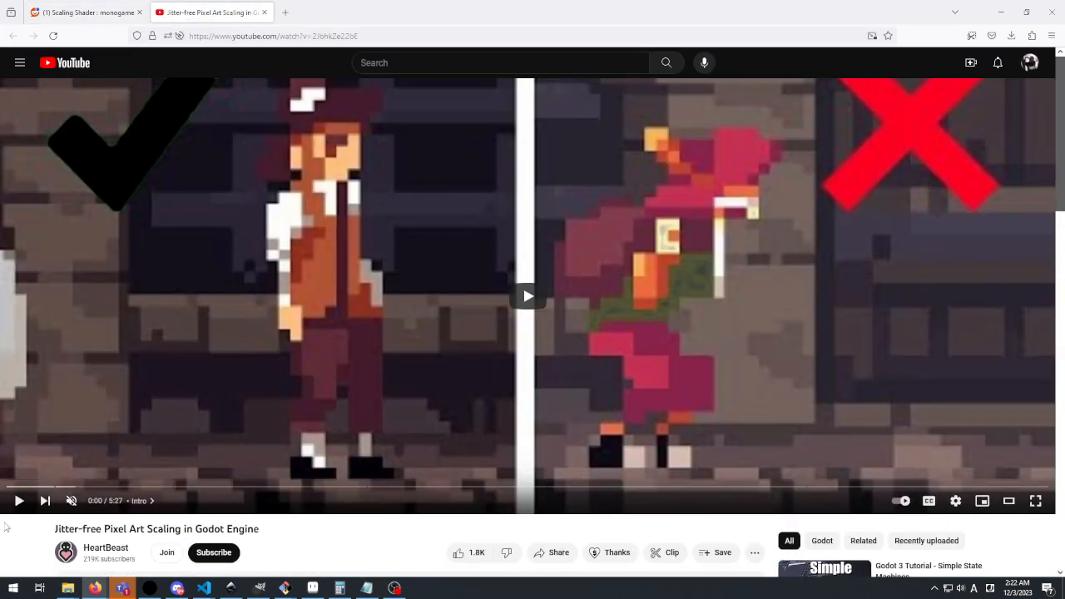
Step: Start playing the jitter-free pixel art scaling video
left_click(18, 500)
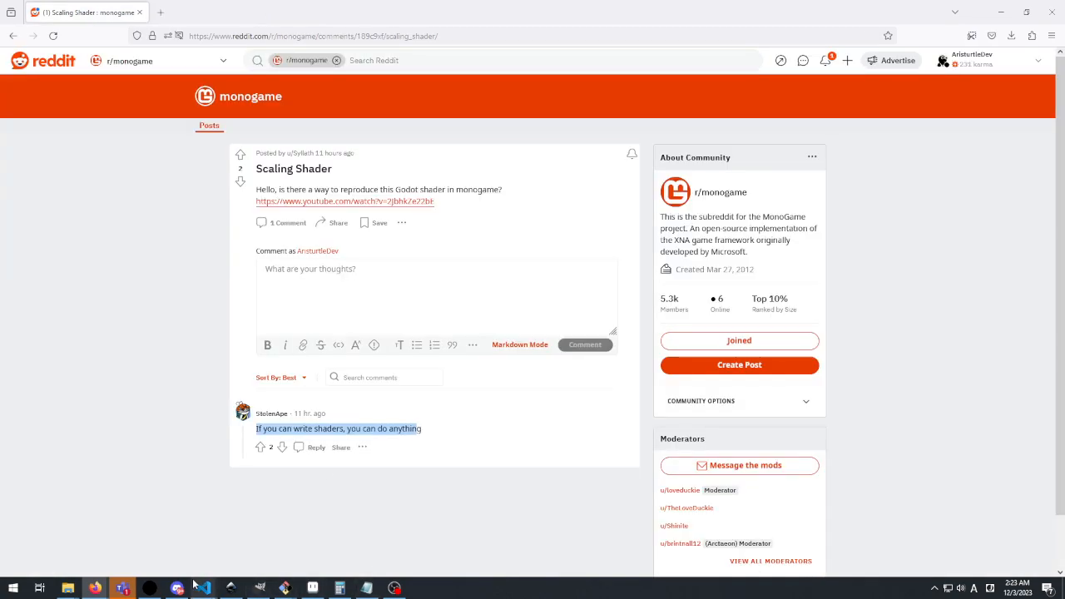
Step: Enter `dotnet run` in the integrated terminal to launch the JitterFree project
left_click(202, 588)
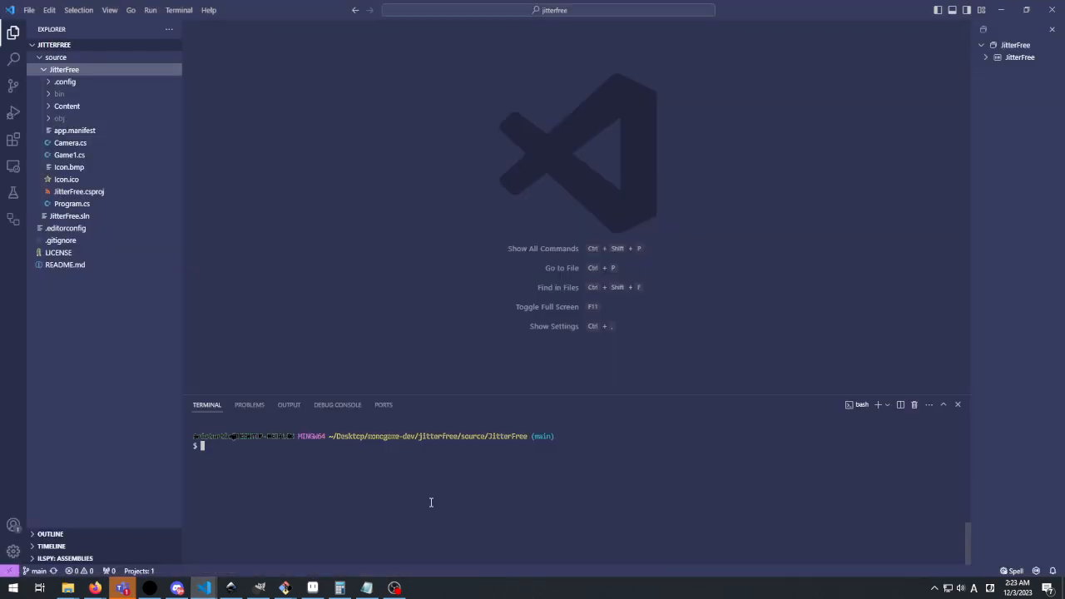
type("dot")
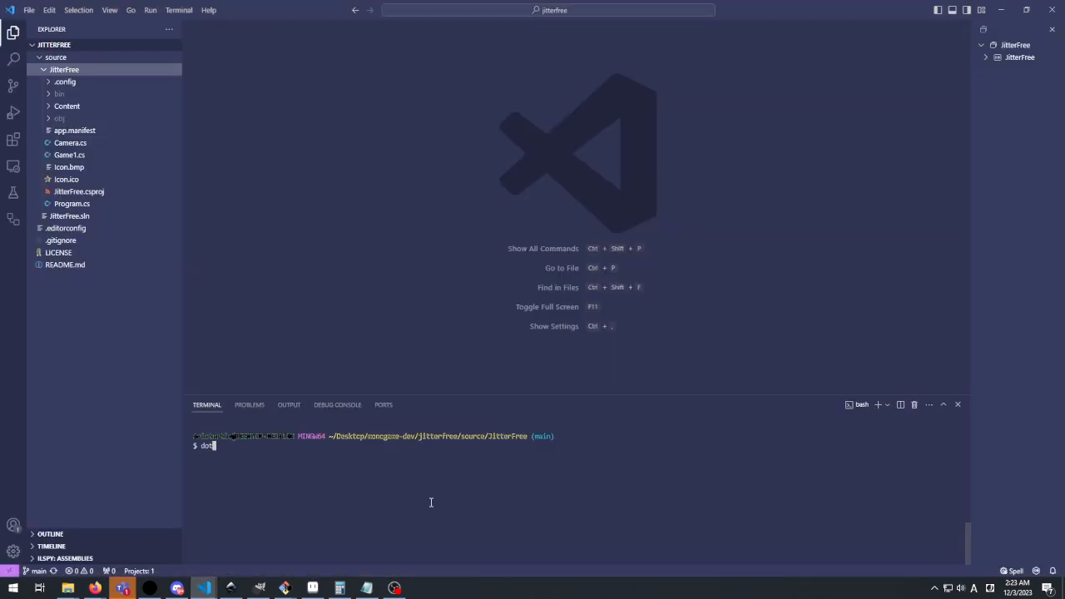
type("net")
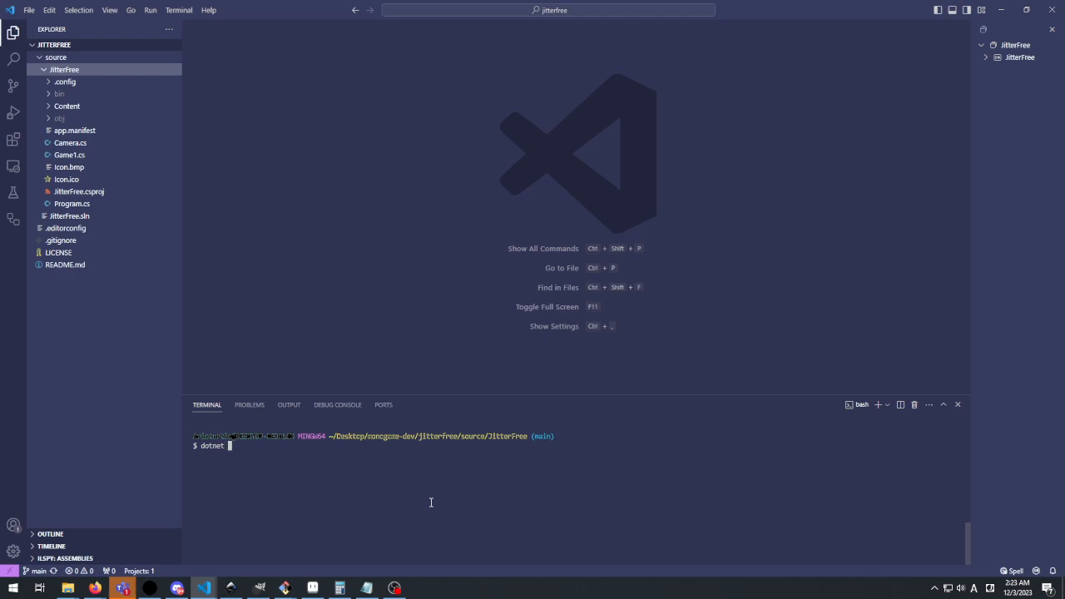
type("run")
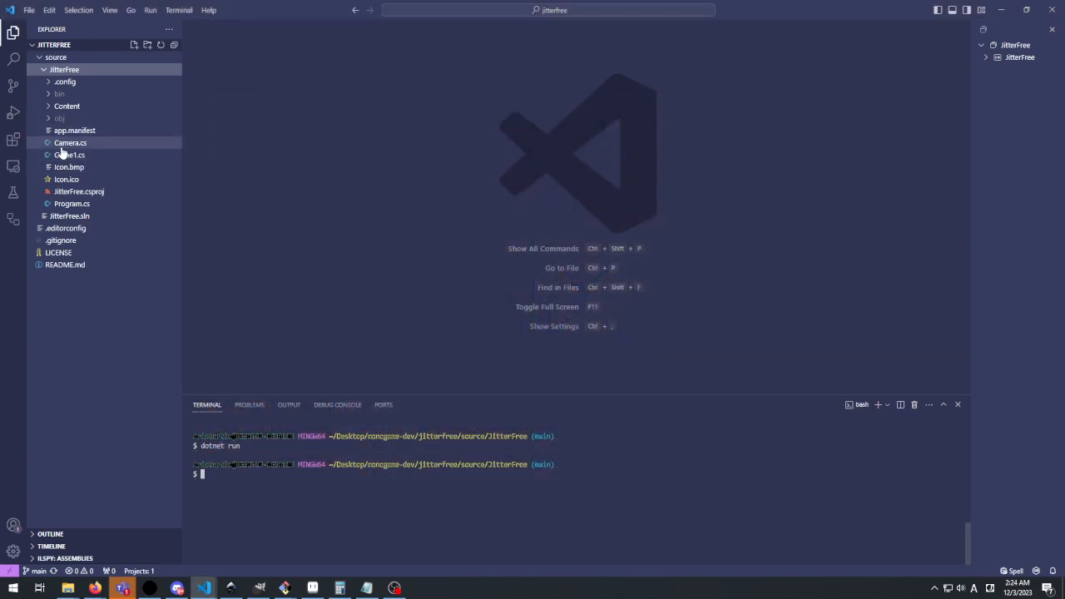
left_click(70, 142)
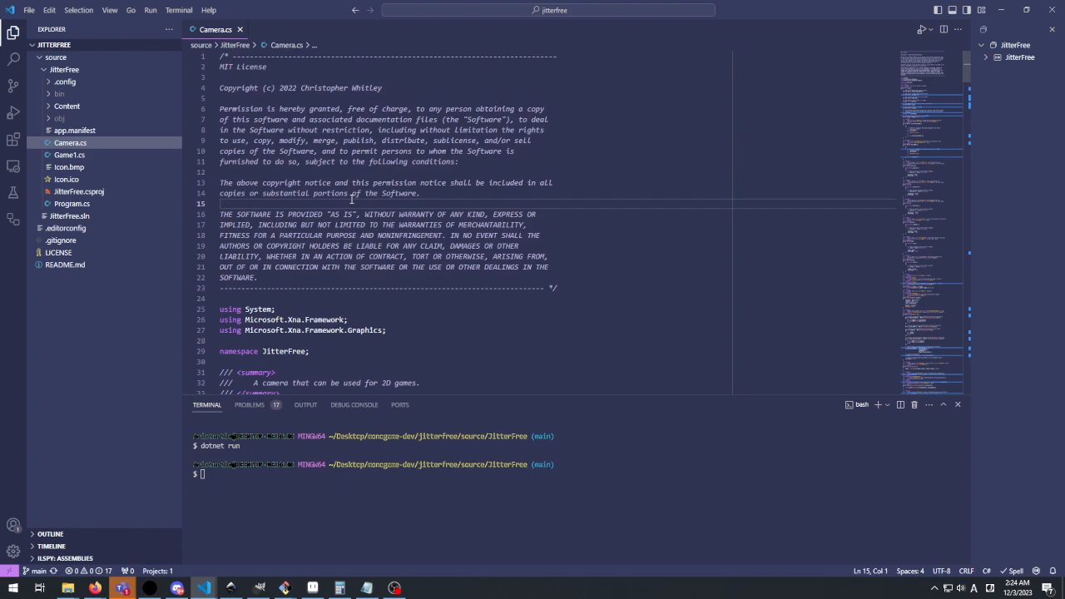
scroll("down", 3)
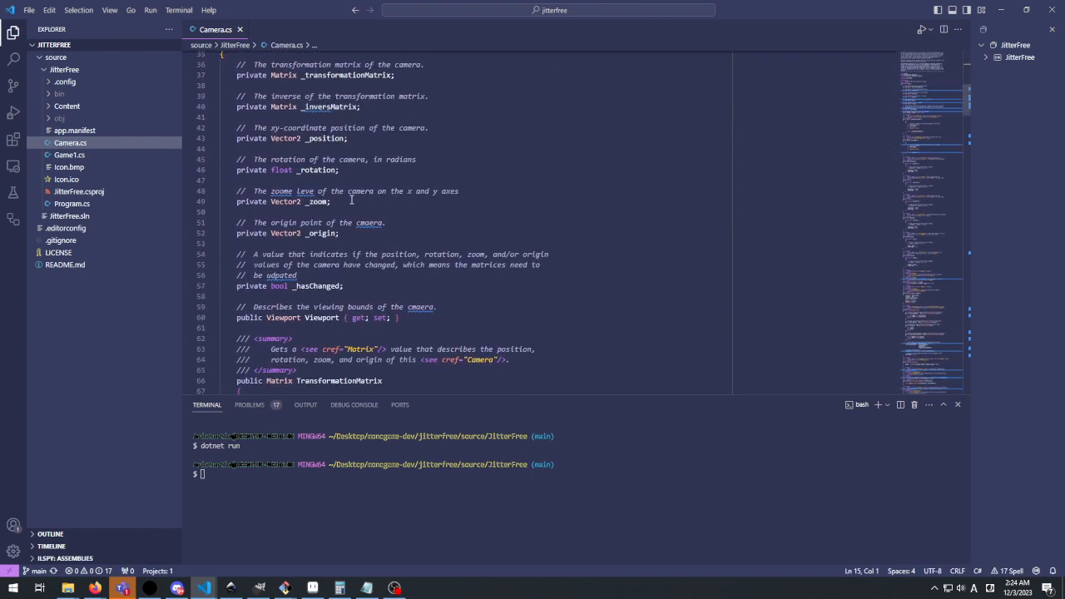
scroll("down", 3)
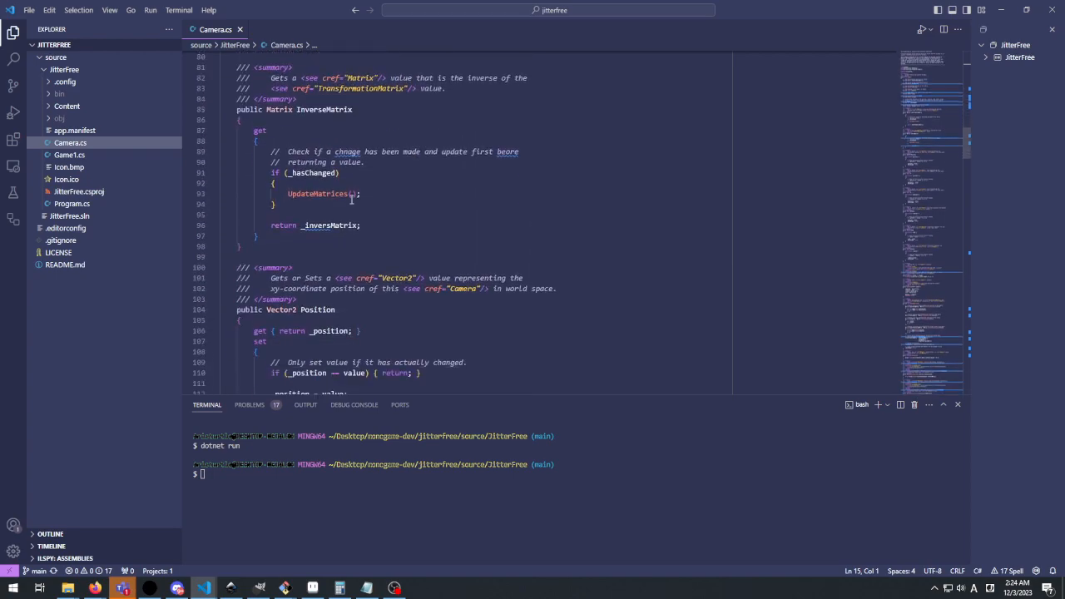
scroll("down", 3)
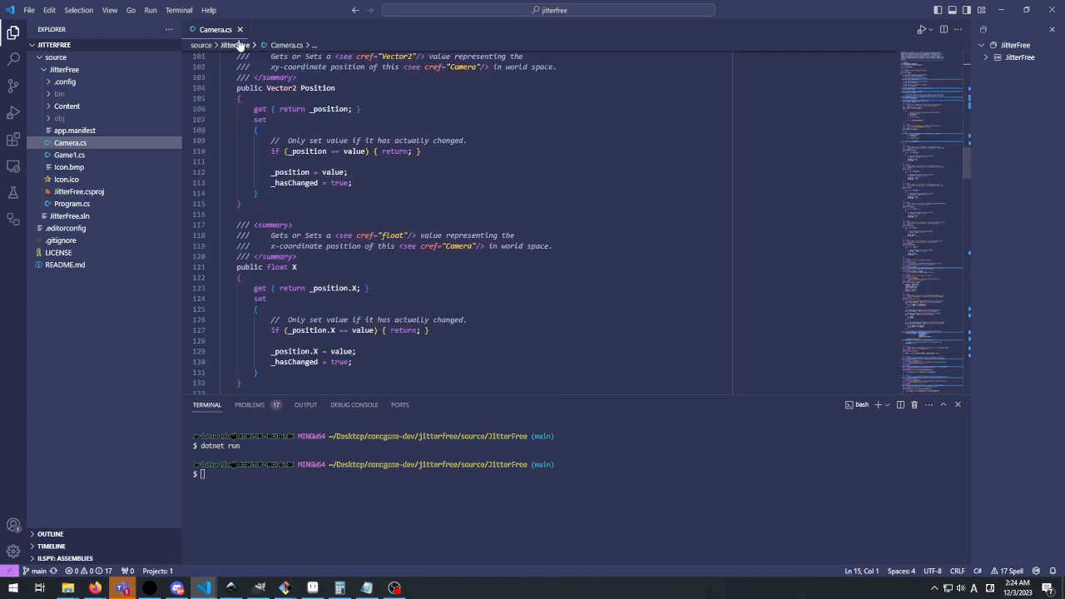
scroll("down", 3)
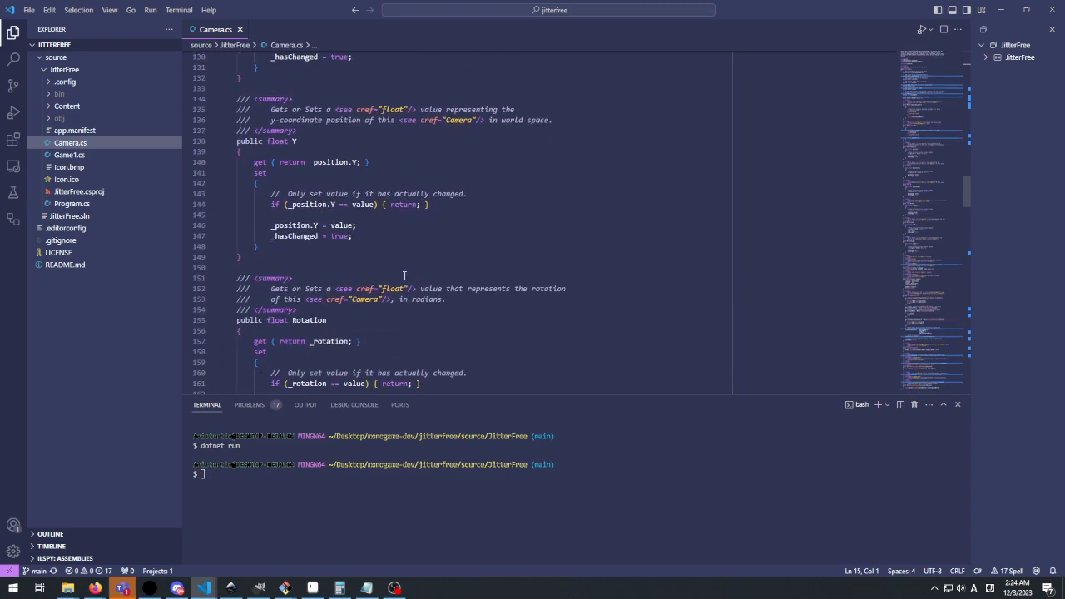
left_click(240, 29)
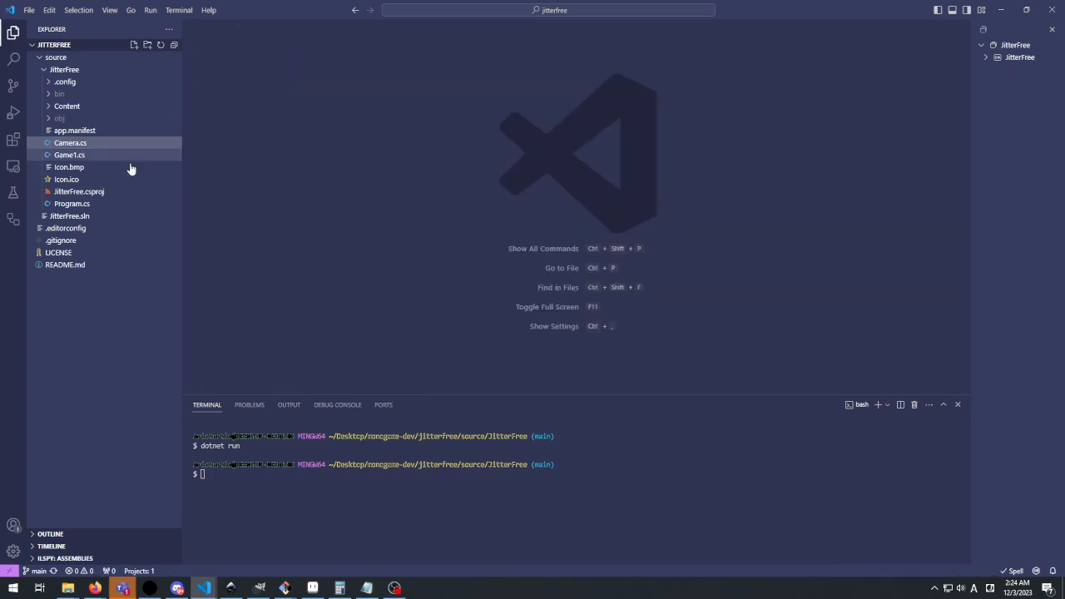
Step: Open the project files and scroll through the JitterFree.fx smoothing shader code
double_click(70, 155)
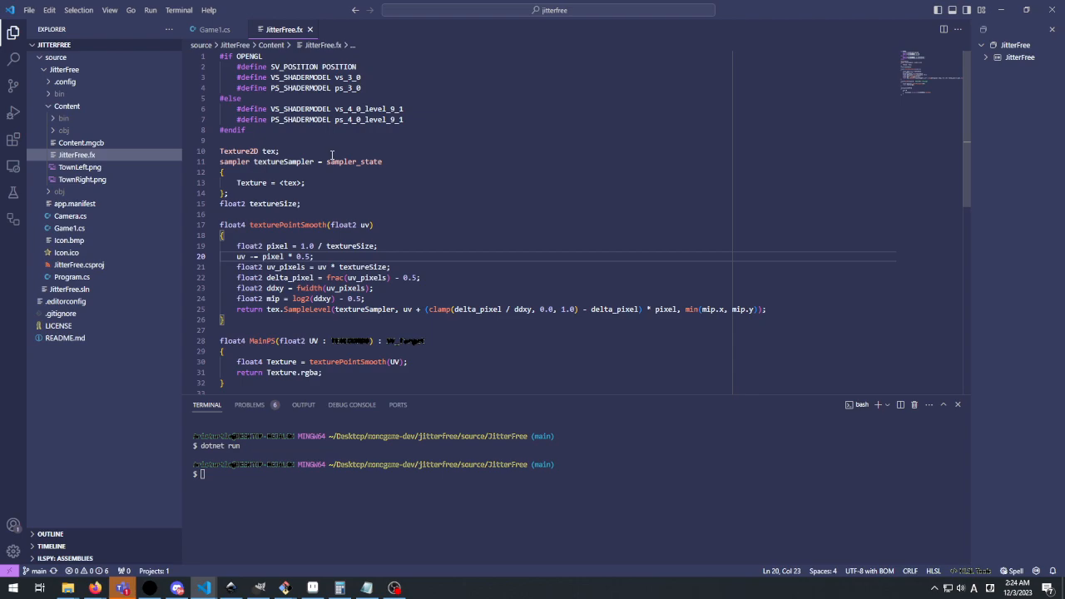
scroll("down", 3)
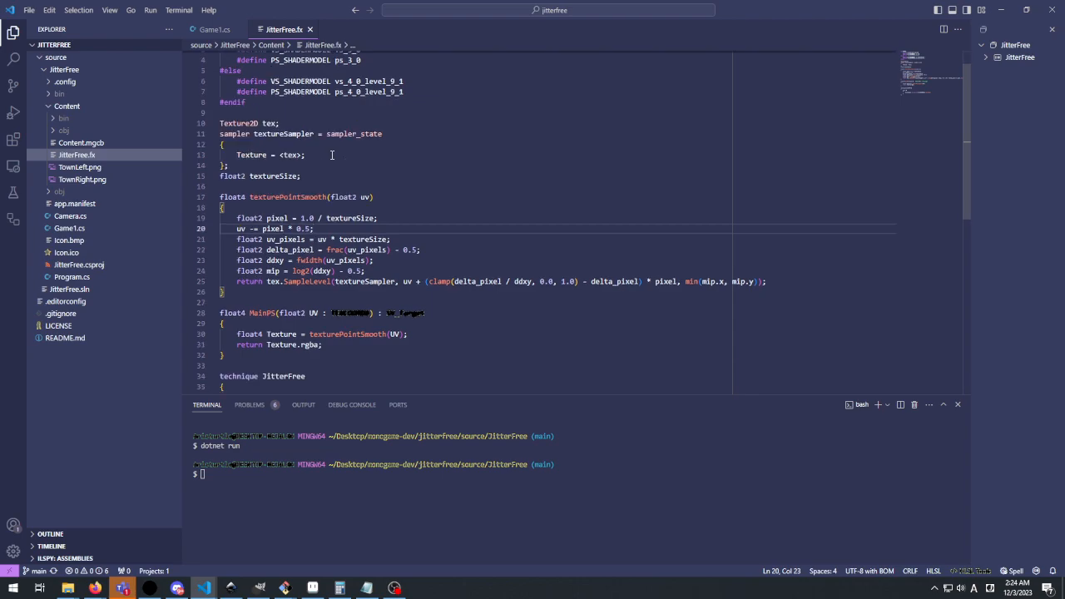
scroll("down", 3)
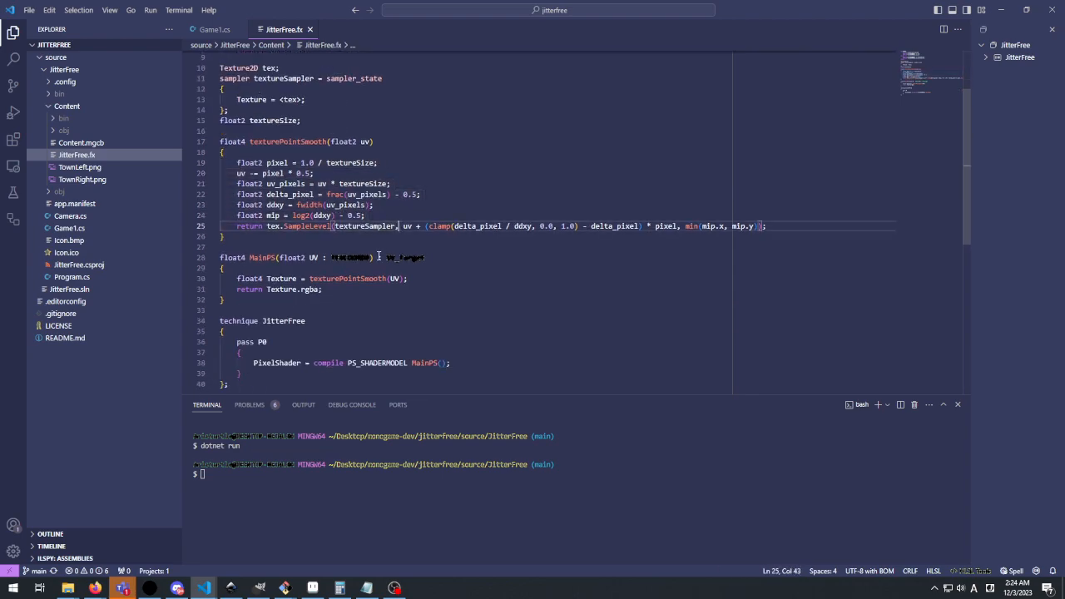
Step: Switch to Game1.cs and scroll through its game code
left_click(215, 30)
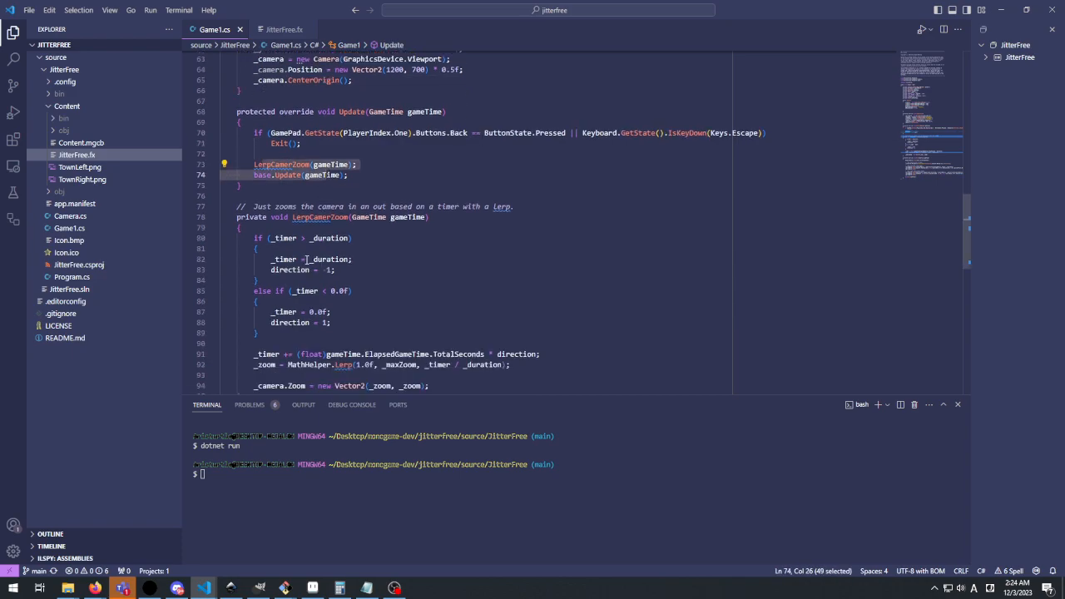
scroll("down", 3)
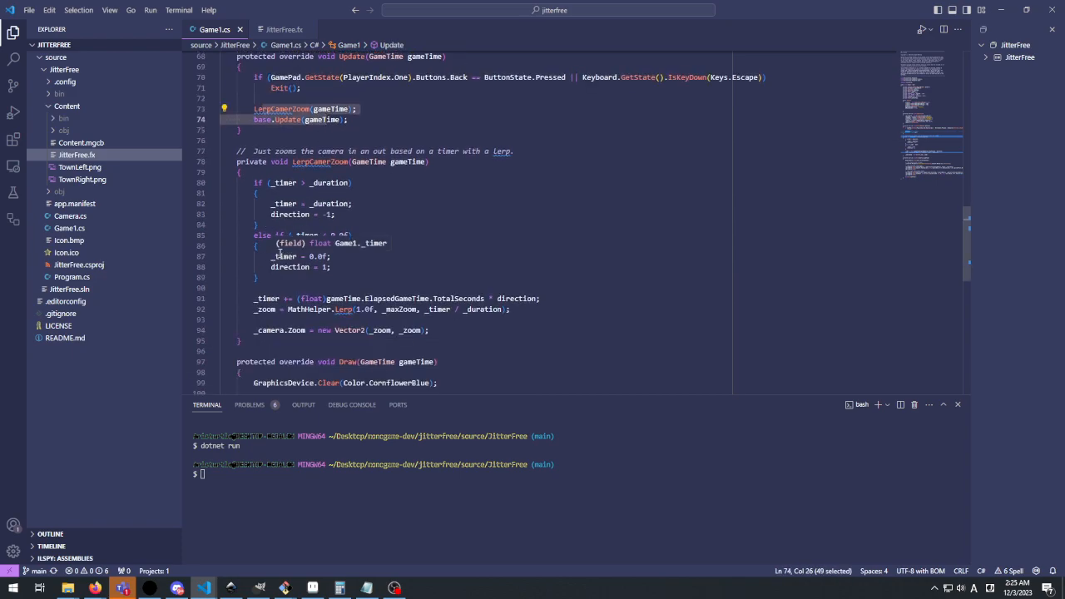
scroll("down", 3)
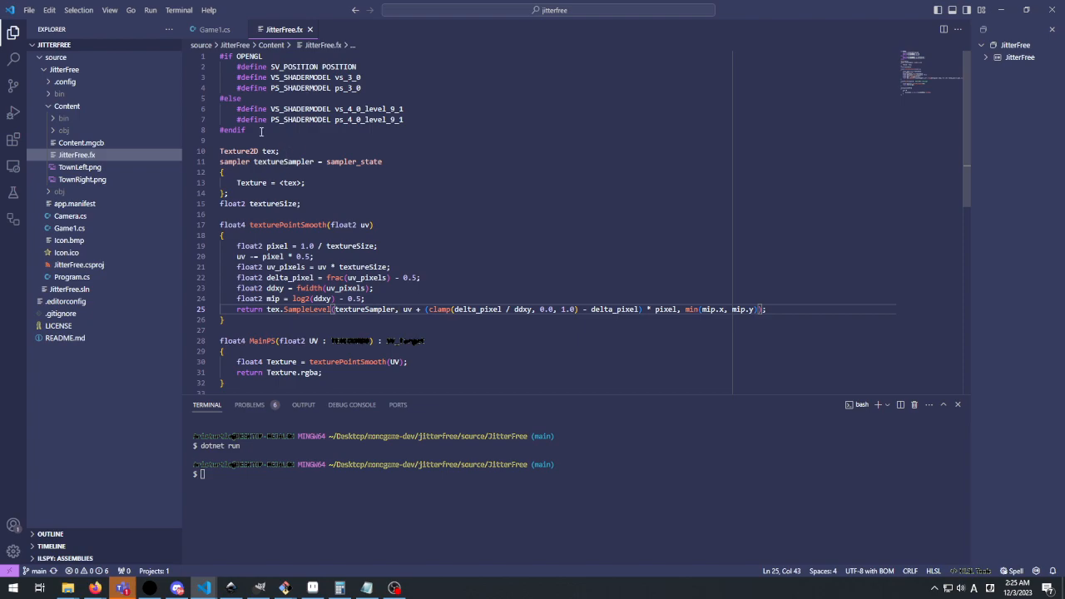
mouse_move(309, 129)
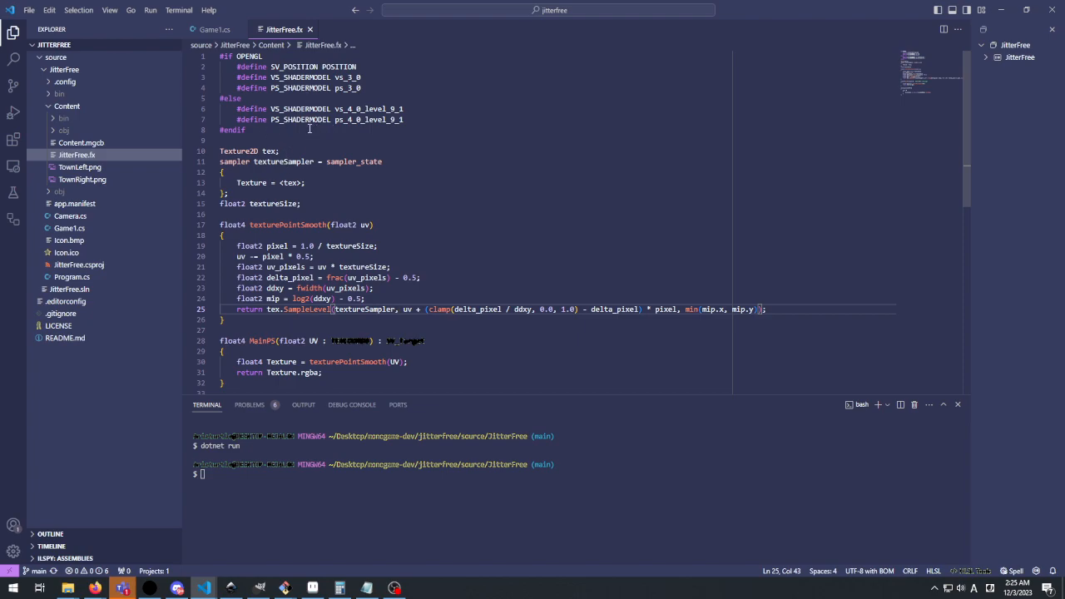
mouse_move(330, 80)
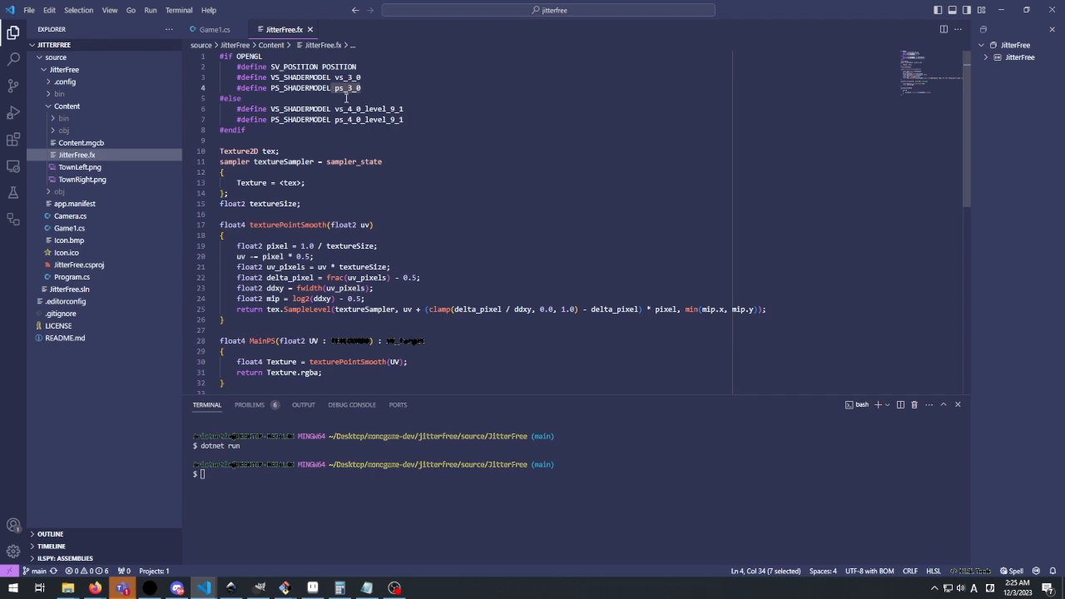
mouse_move(366, 158)
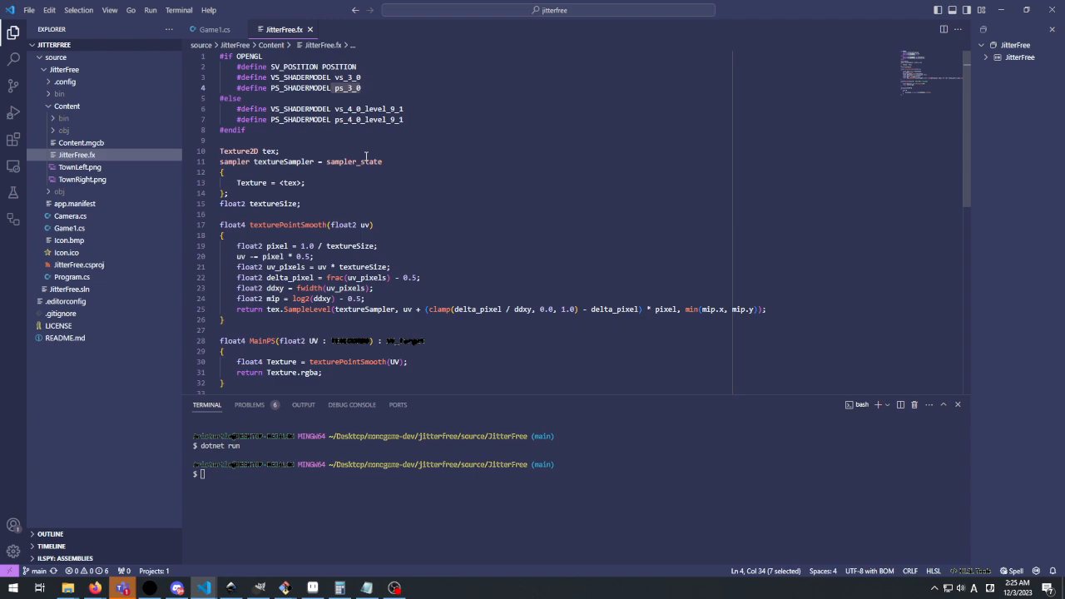
mouse_move(356, 106)
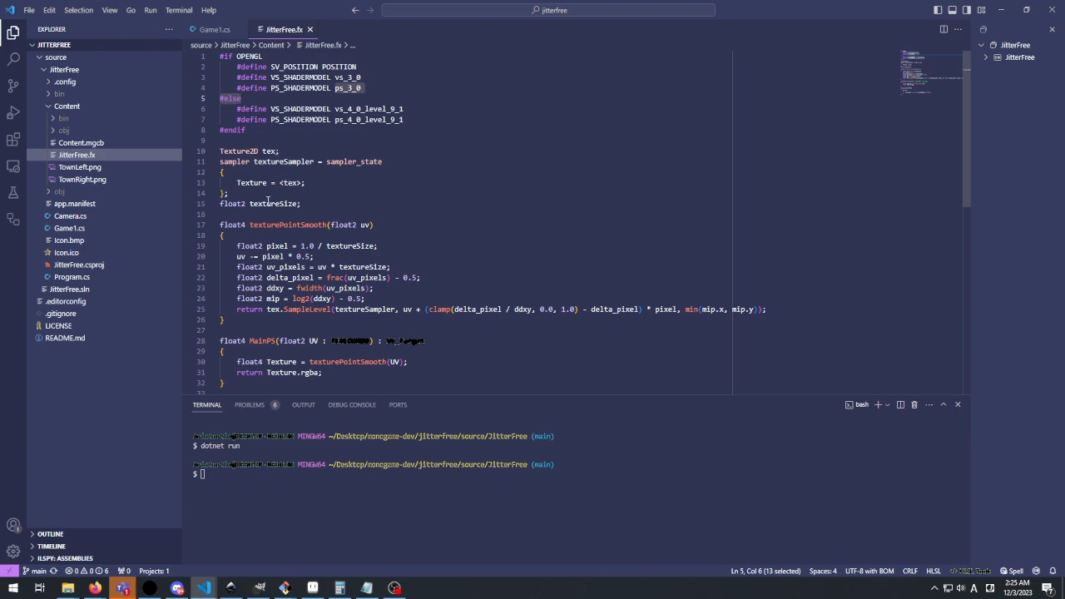
double_click(272, 203)
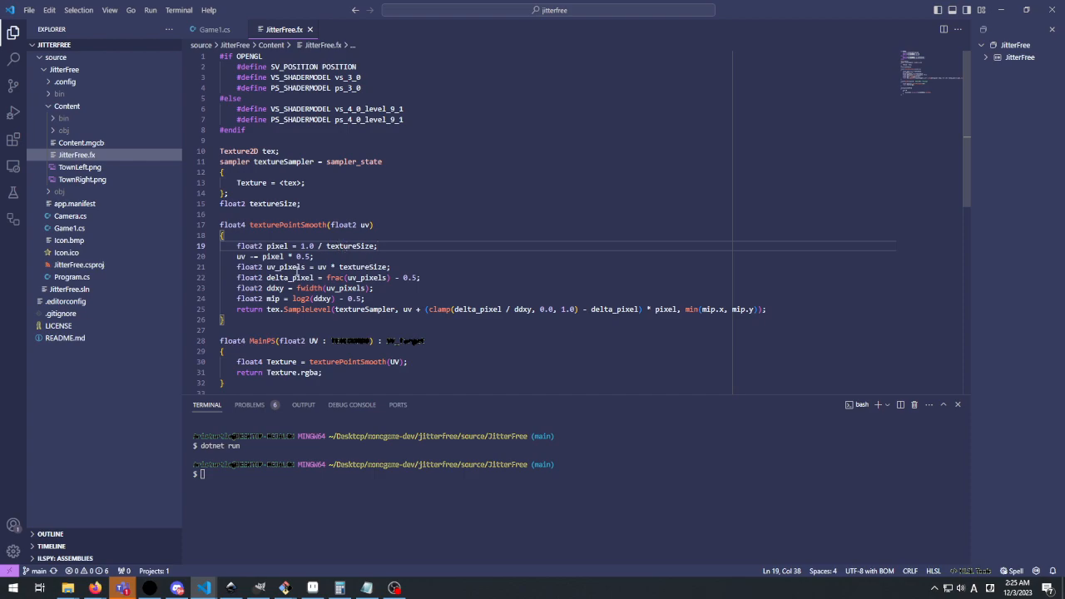
mouse_move(315, 310)
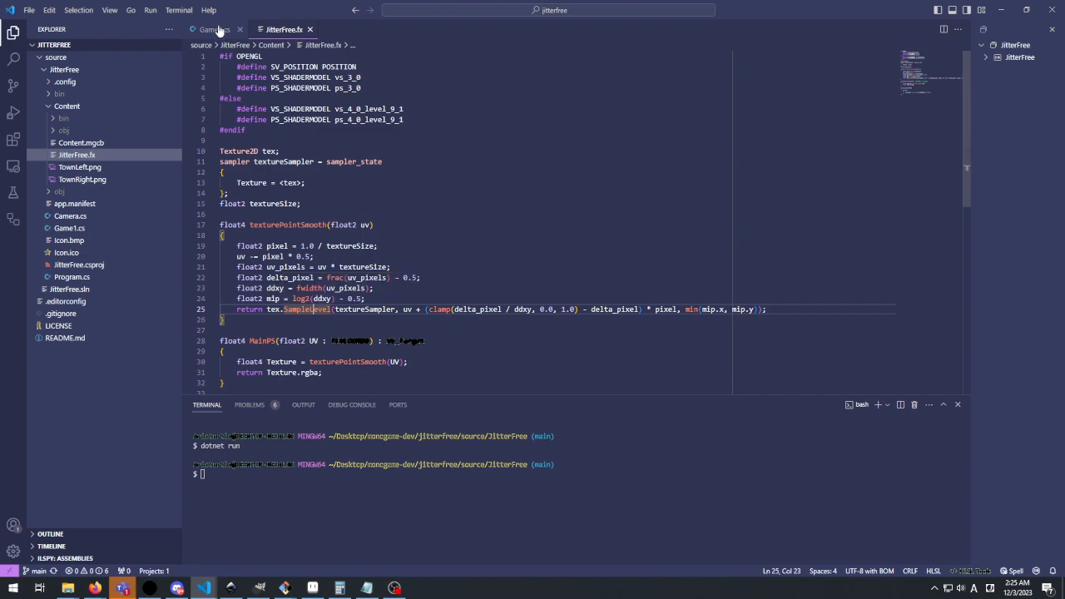
Step: Return to Game1.cs and relaunch the project with `dotnet run`
left_click(214, 29)
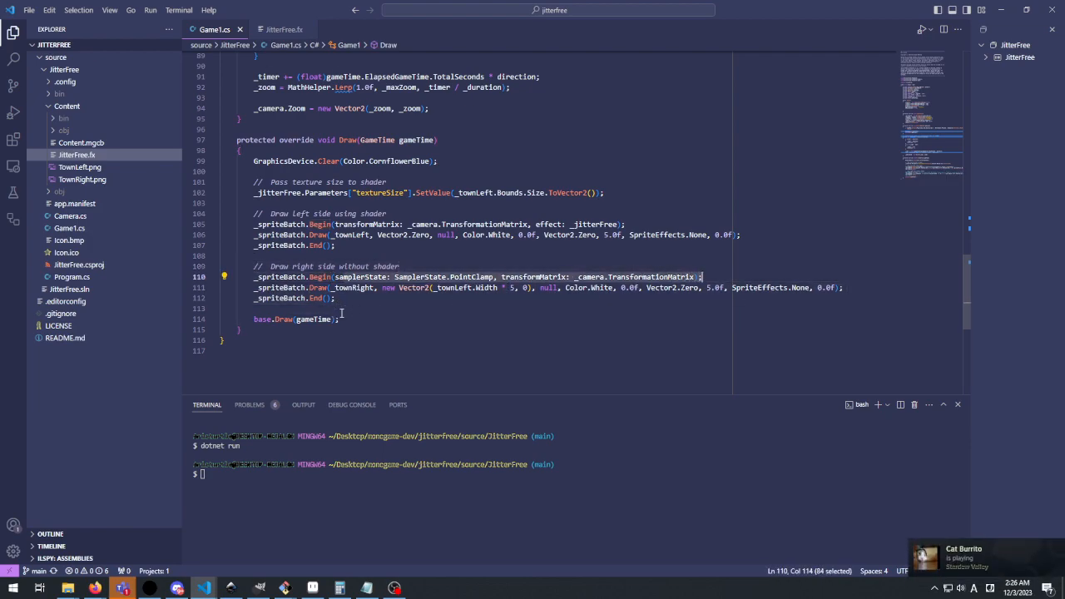
type("dotnet run")
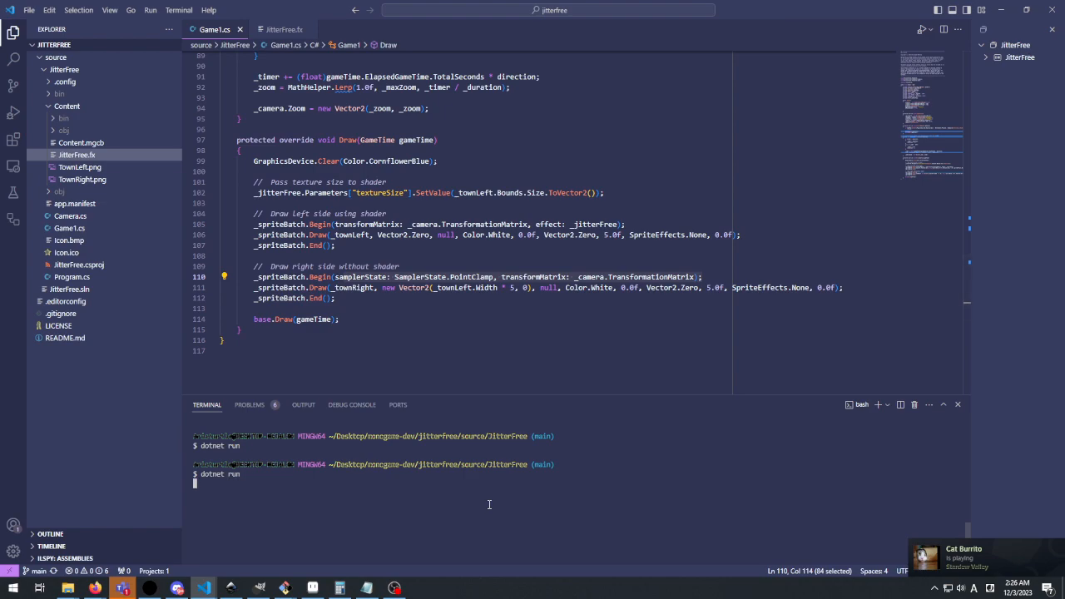